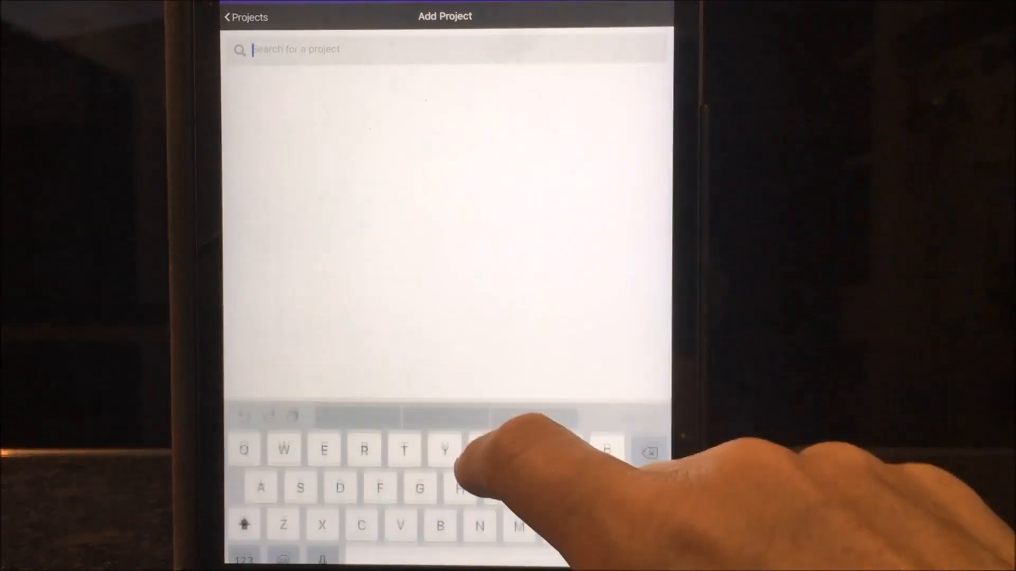
# Search 'Heron' and add the HeronIslandSurvey project to the projects list.
pyautogui.write('Her')
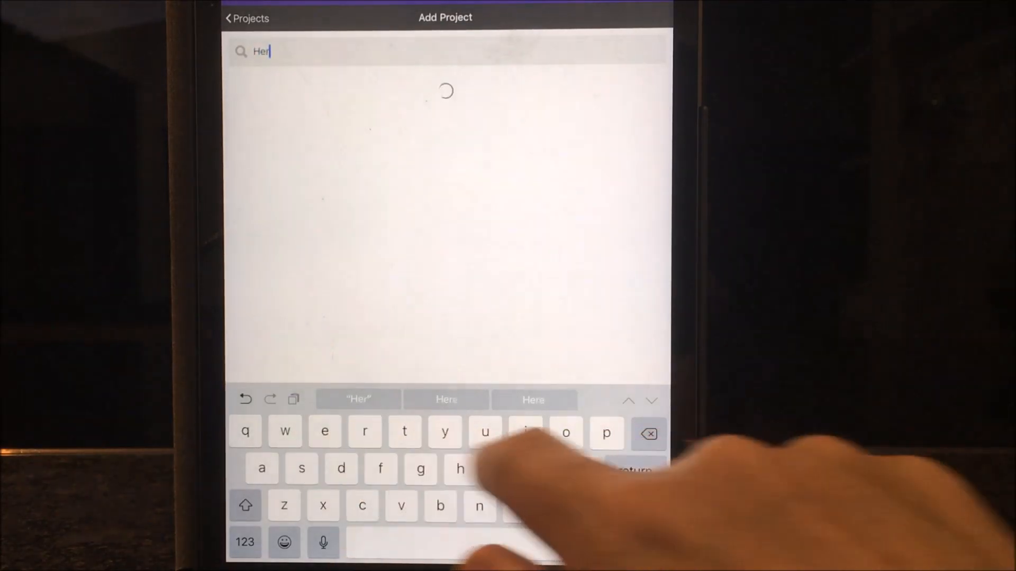
pyautogui.write('on')
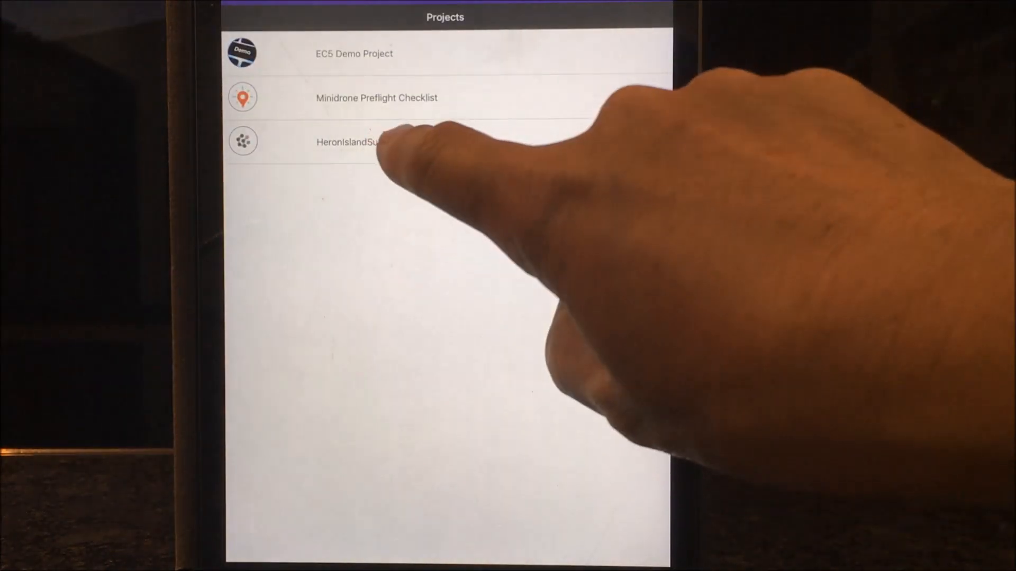
# Start a new HeronIslandSurvey entry and show the Feature question's answer choices.
pyautogui.click(350, 141)
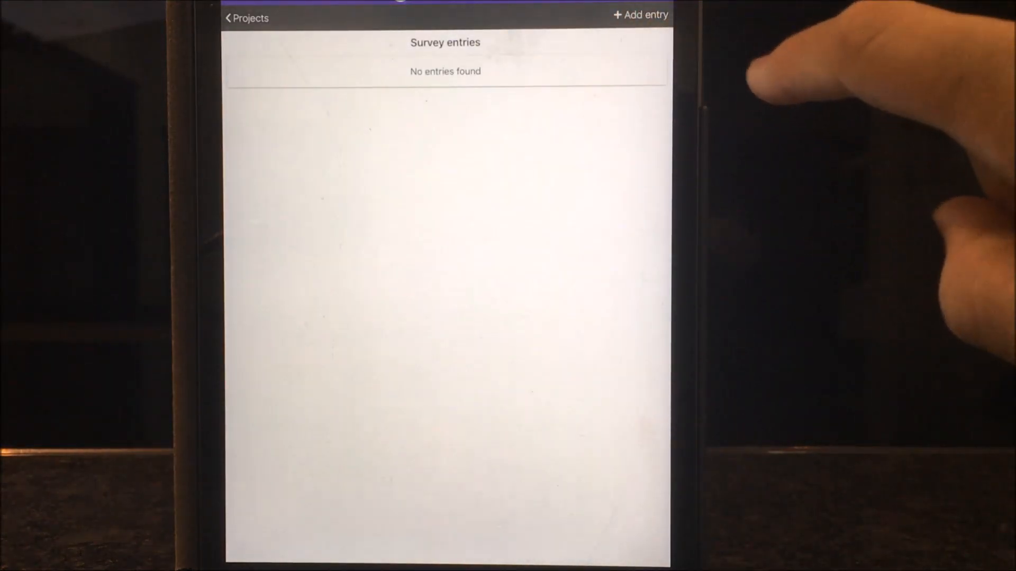
pyautogui.click(644, 14)
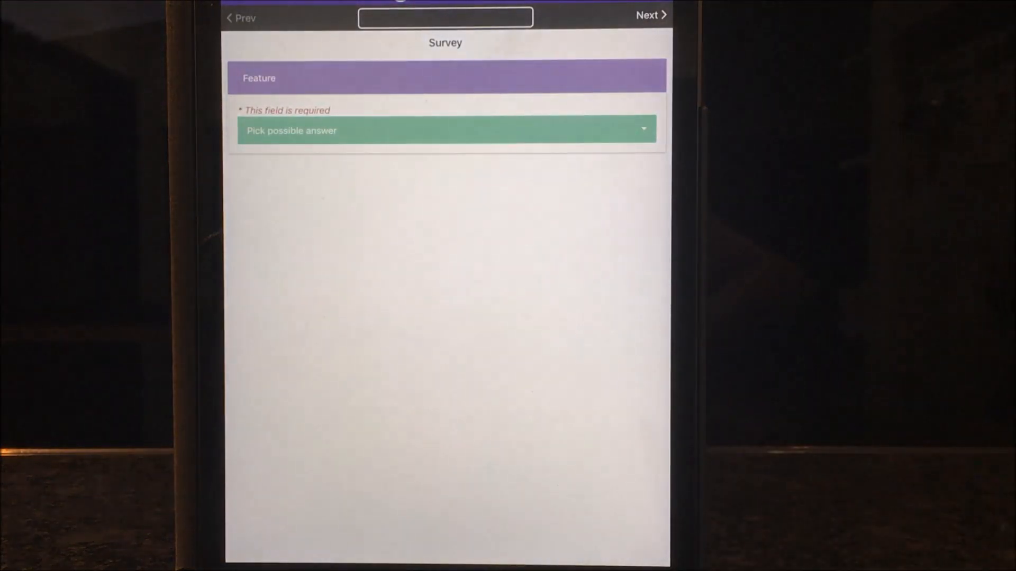
pyautogui.click(622, 130)
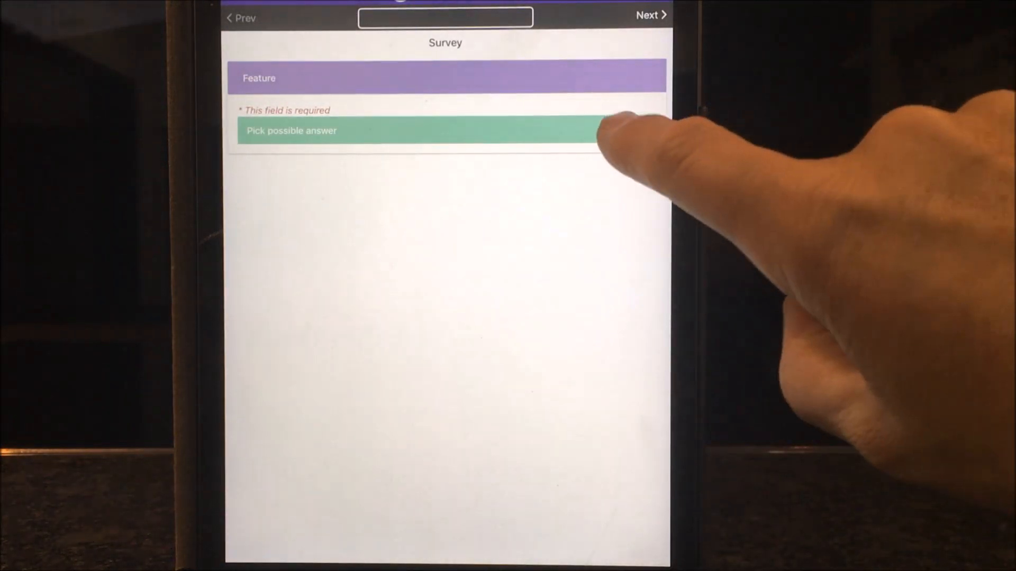